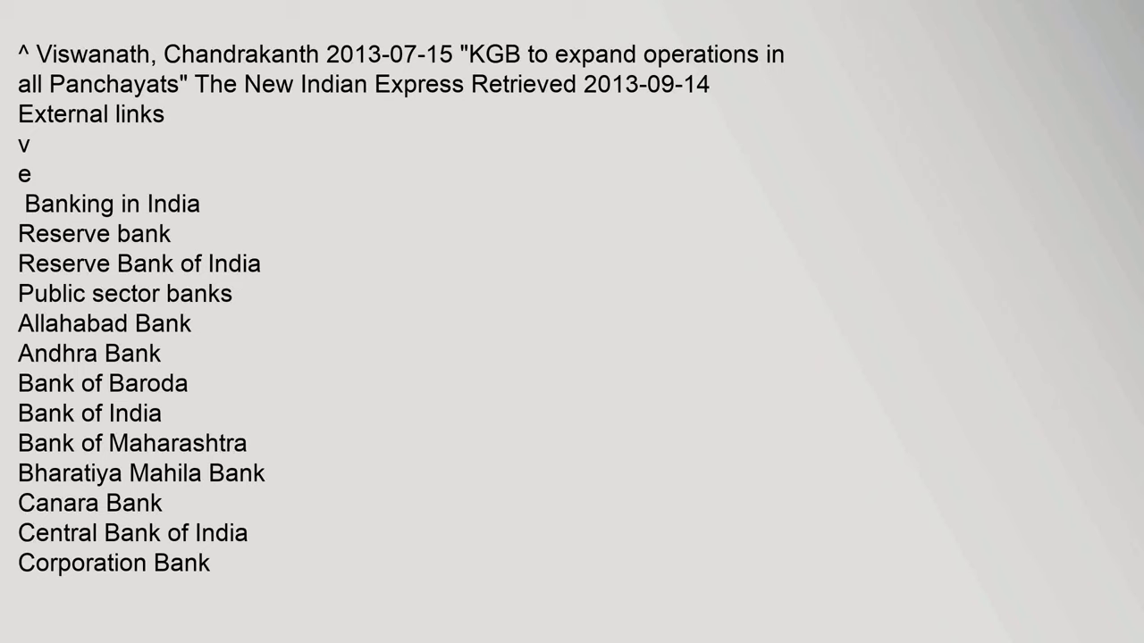
pyautogui.scroll(-3)
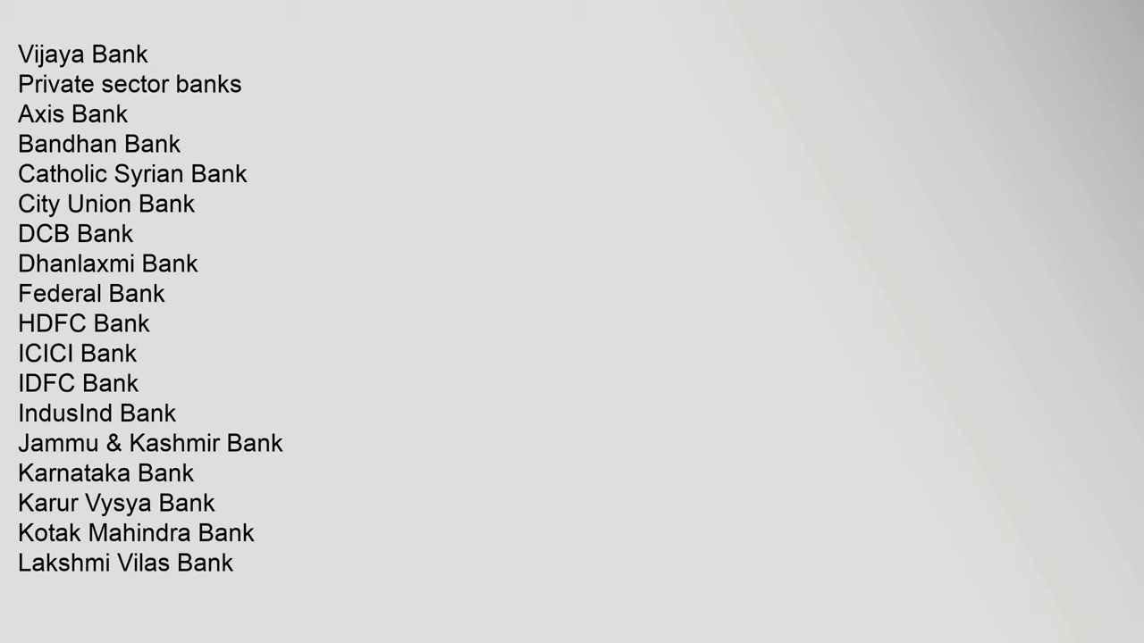
pyautogui.scroll(-3)
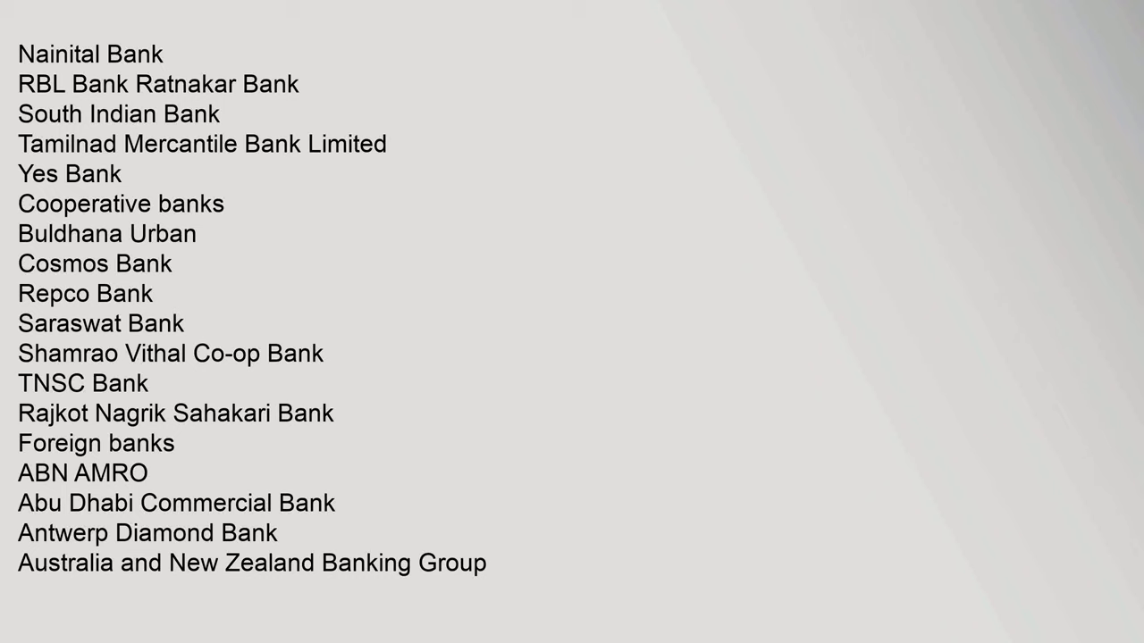
pyautogui.scroll(-3)
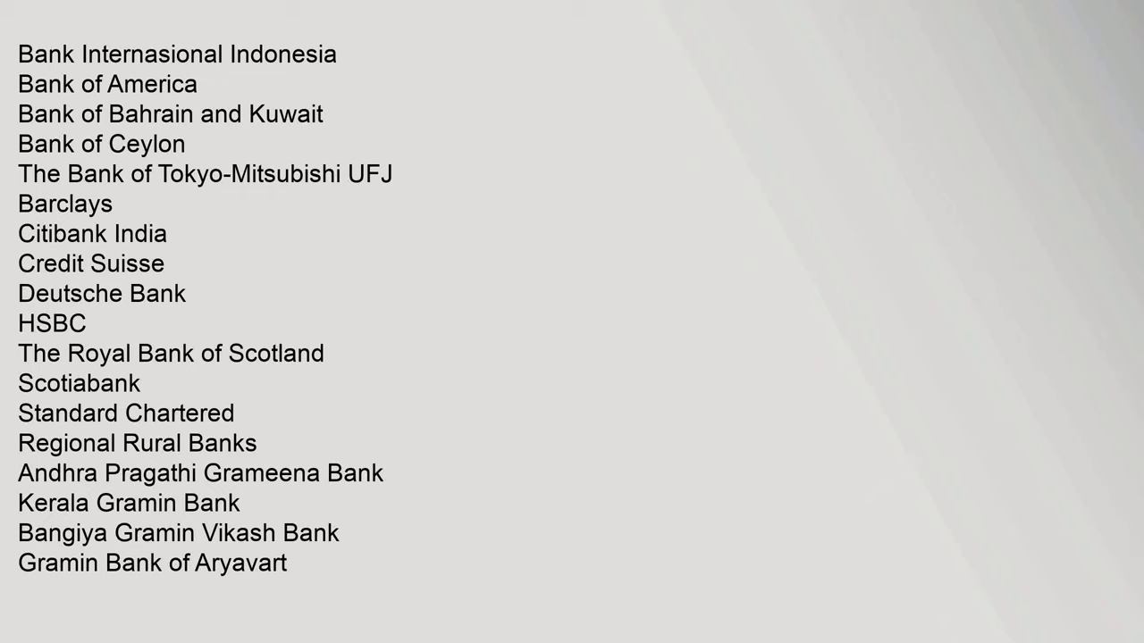
pyautogui.scroll(-3)
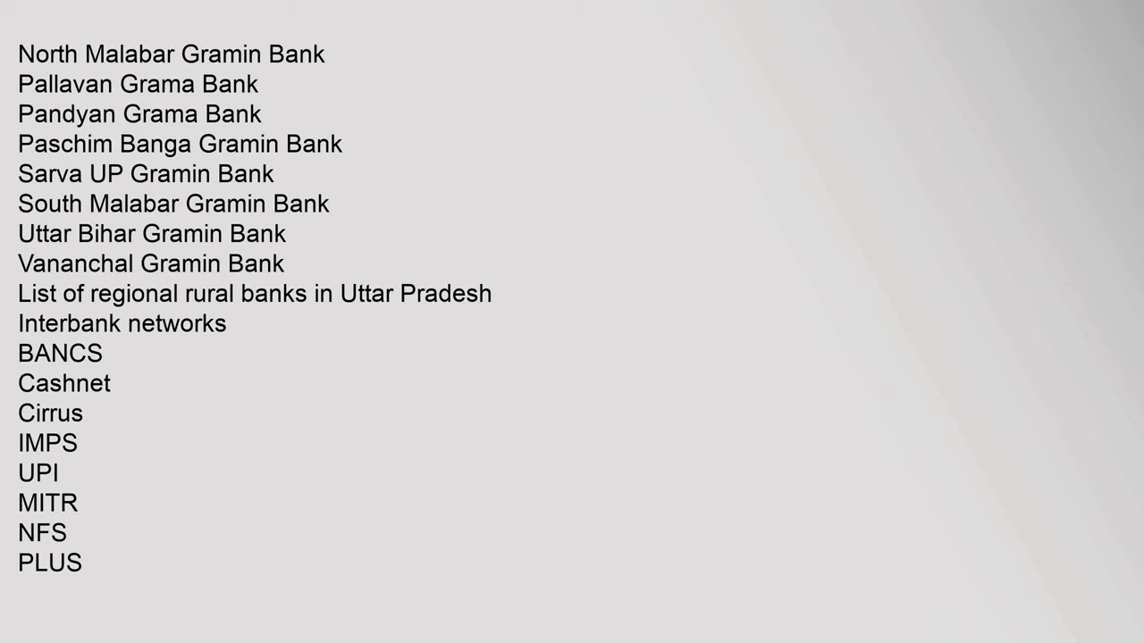
pyautogui.scroll(-3)
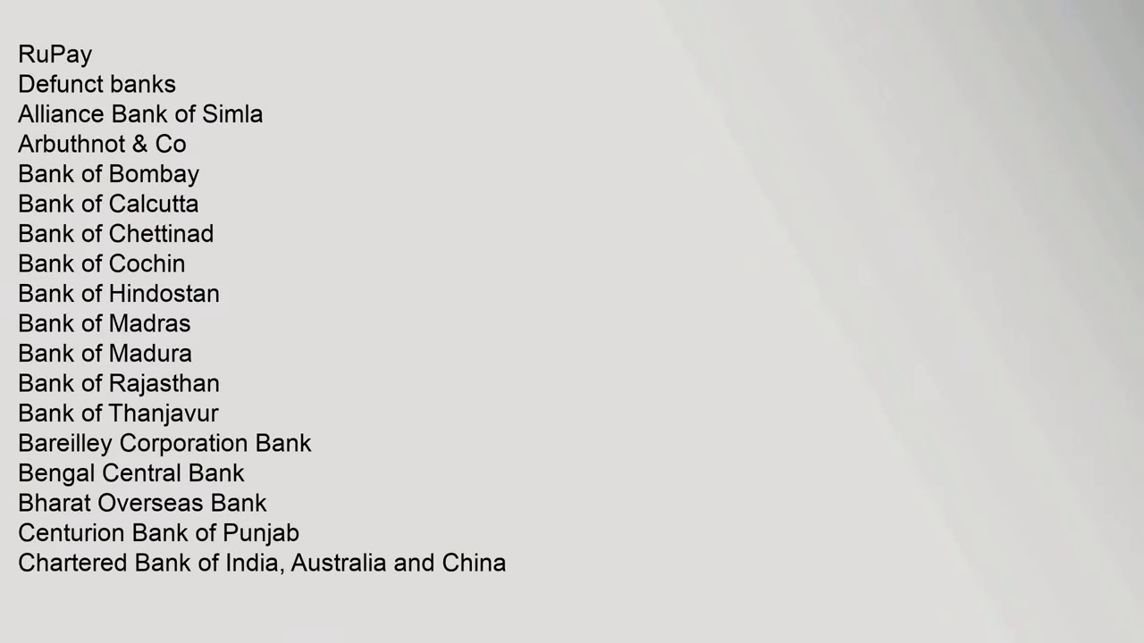
pyautogui.scroll(-3)
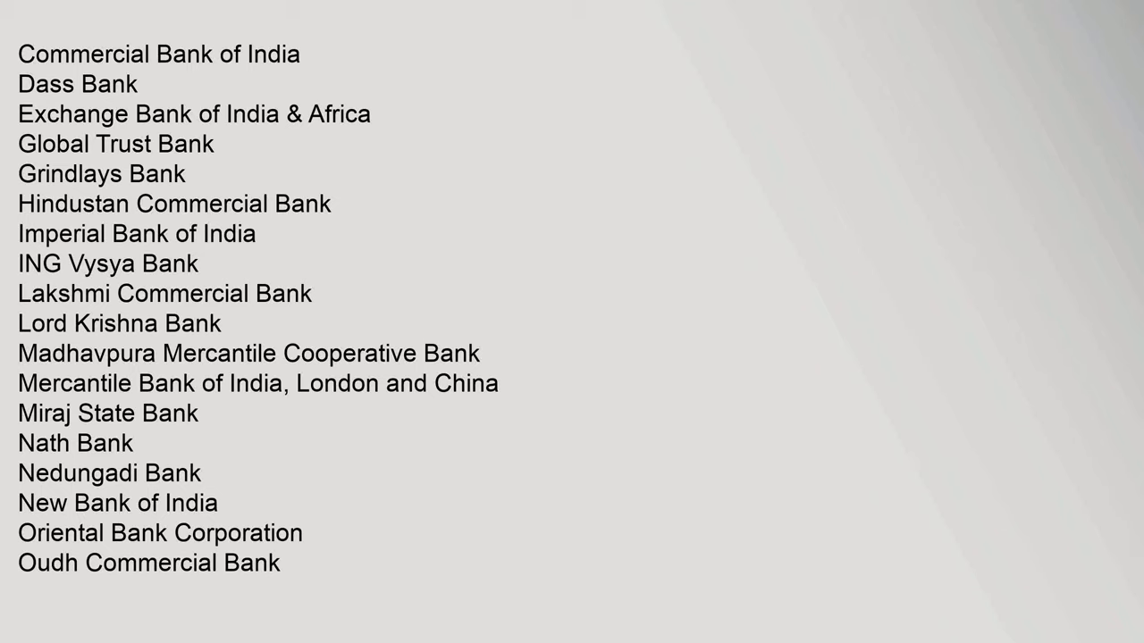
pyautogui.scroll(-3)
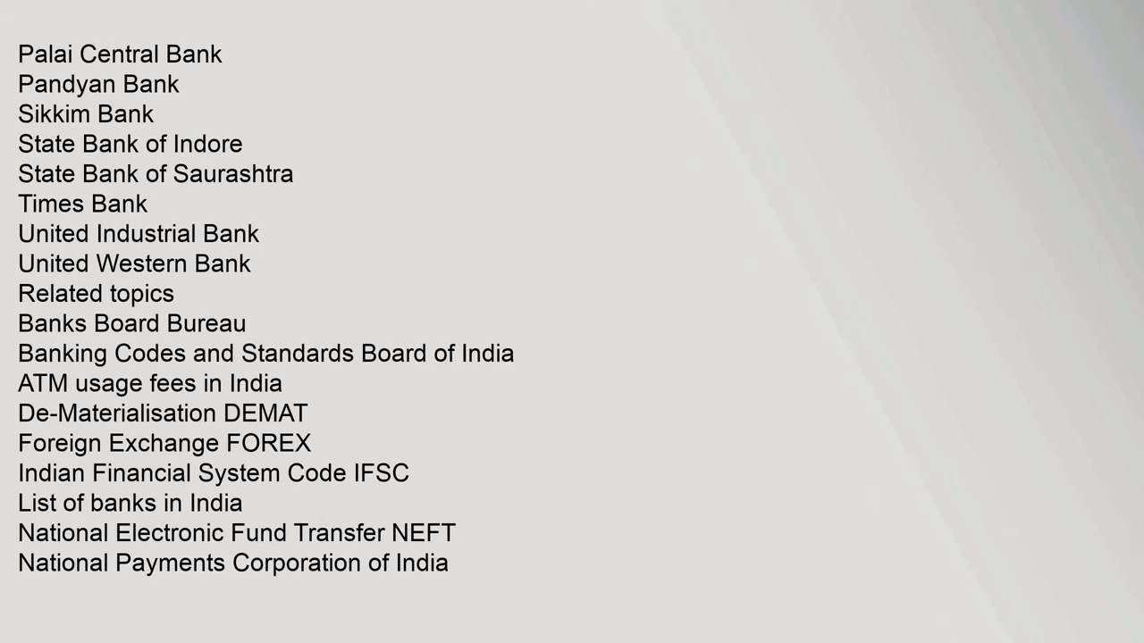